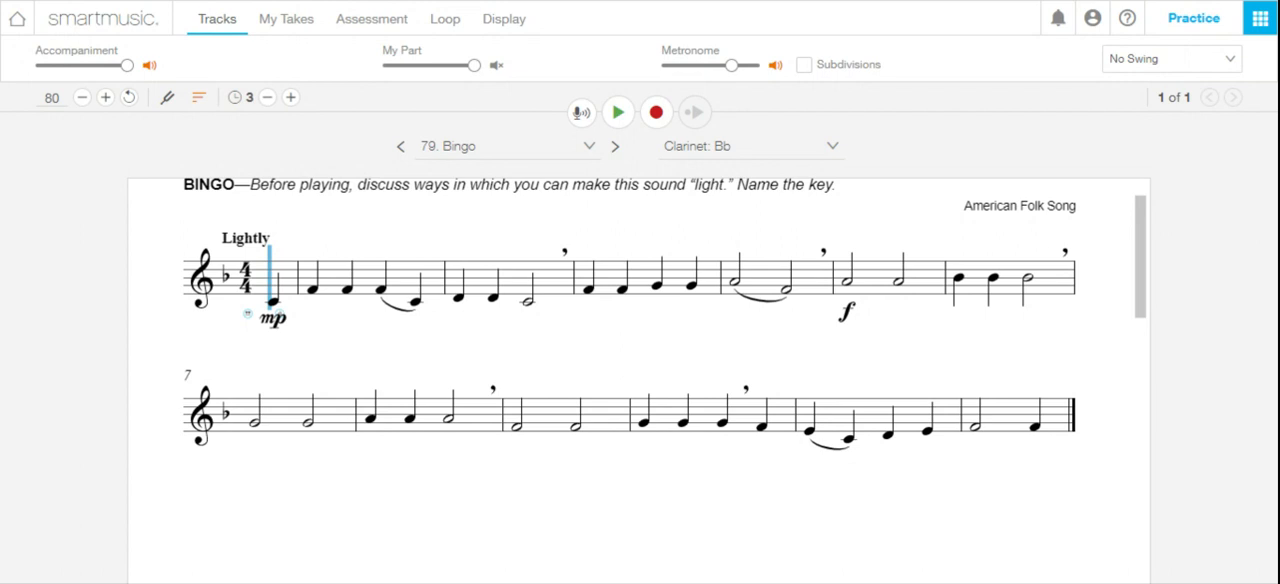
mouse_move(992, 152)
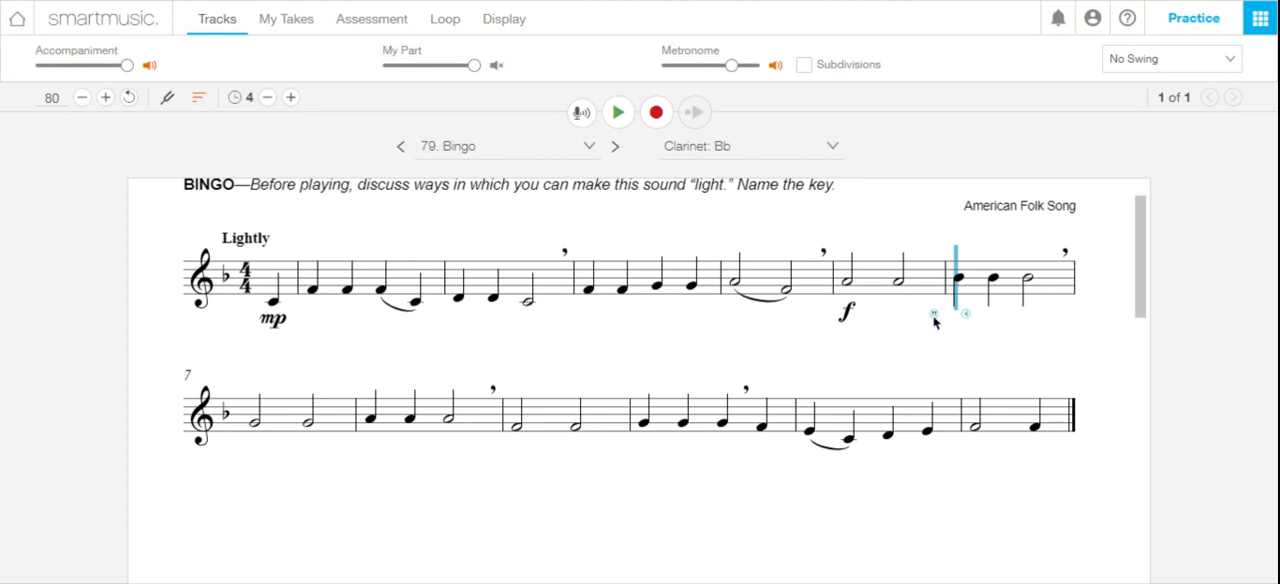
Step: Show the clarinet fingering chart for the Bb note ending line one of 'Bingo'
click(954, 279)
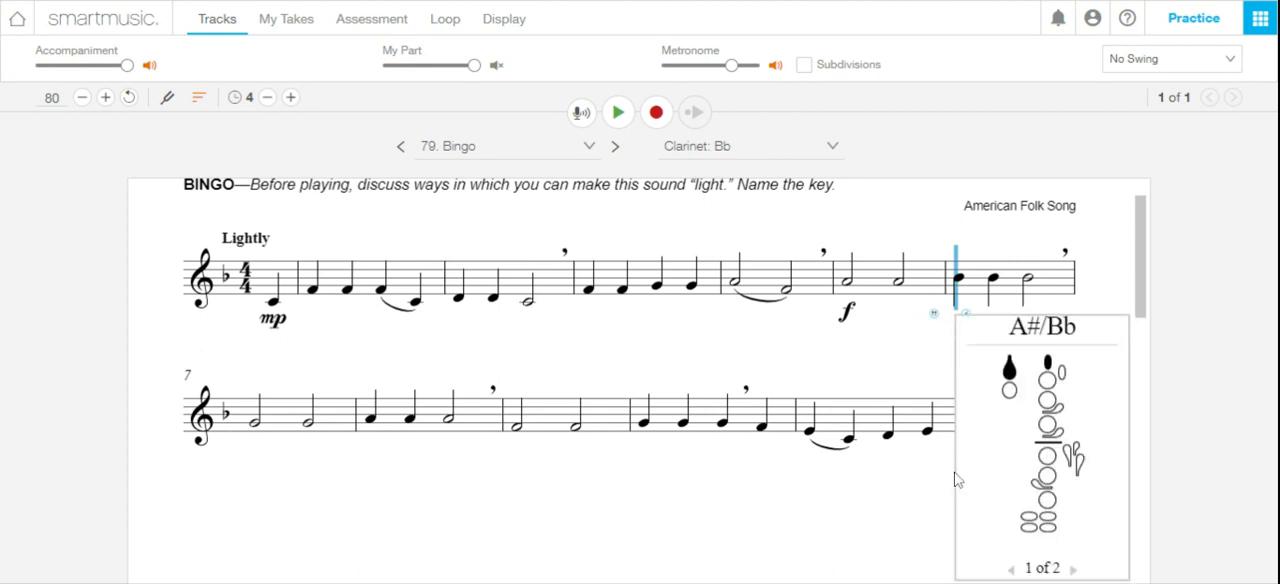
mouse_move(1092, 570)
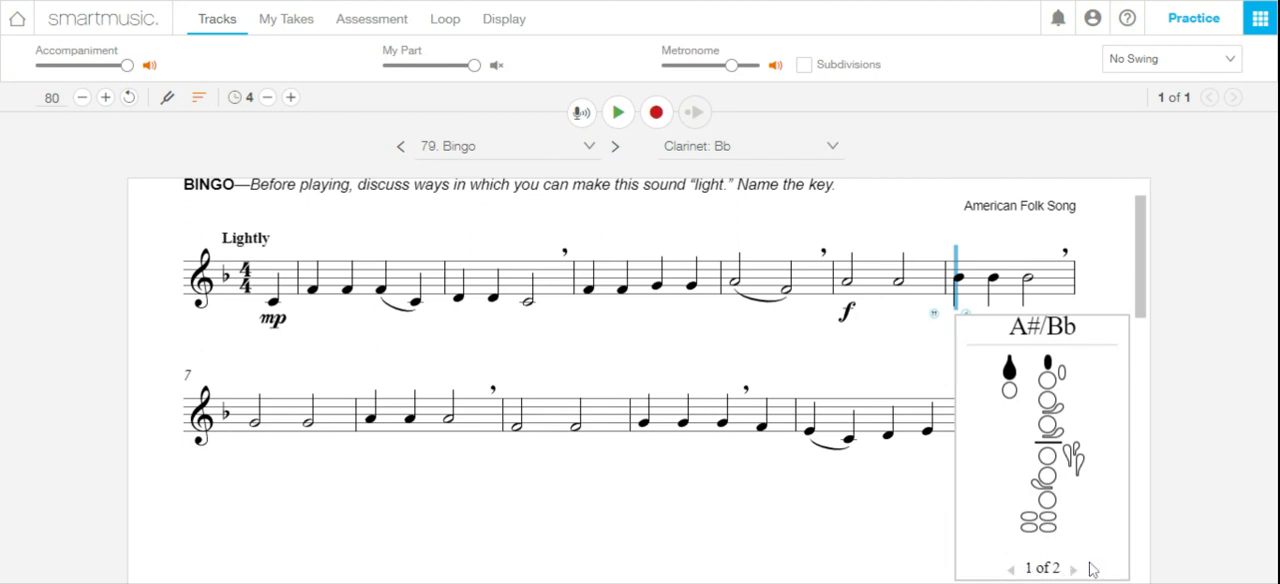
click(1078, 568)
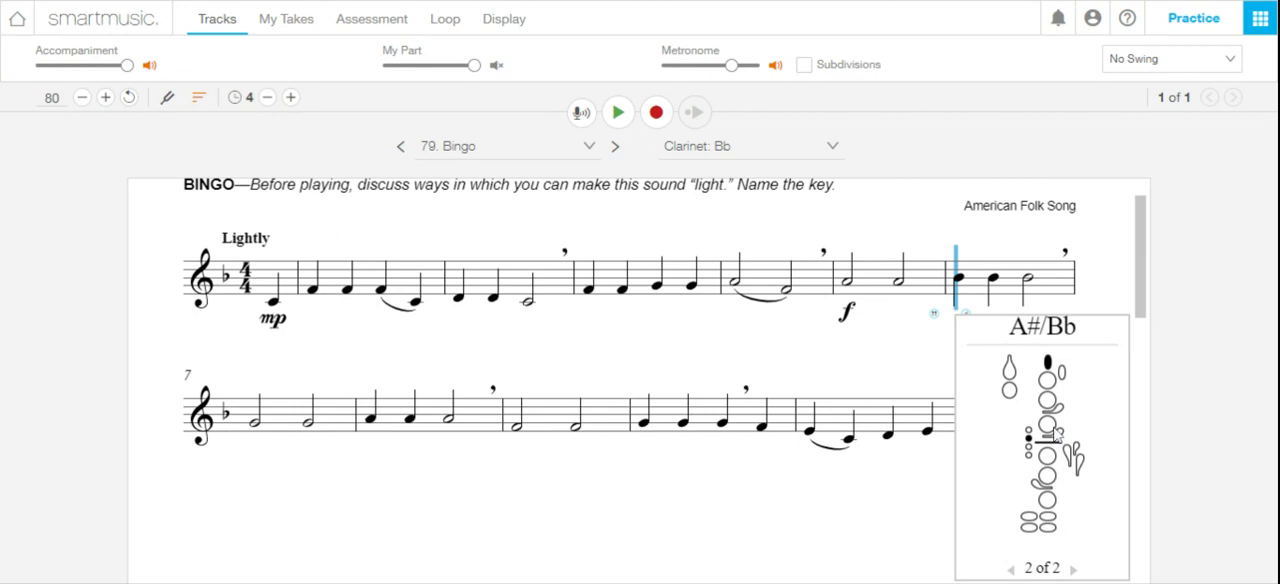
mouse_move(1056, 434)
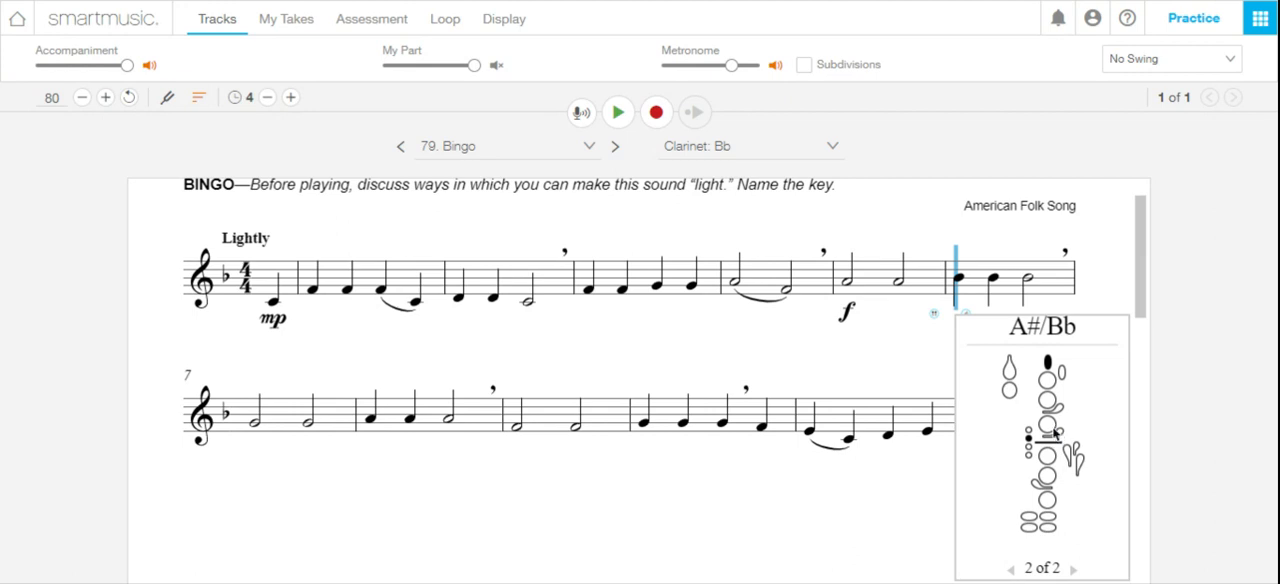
click(1013, 568)
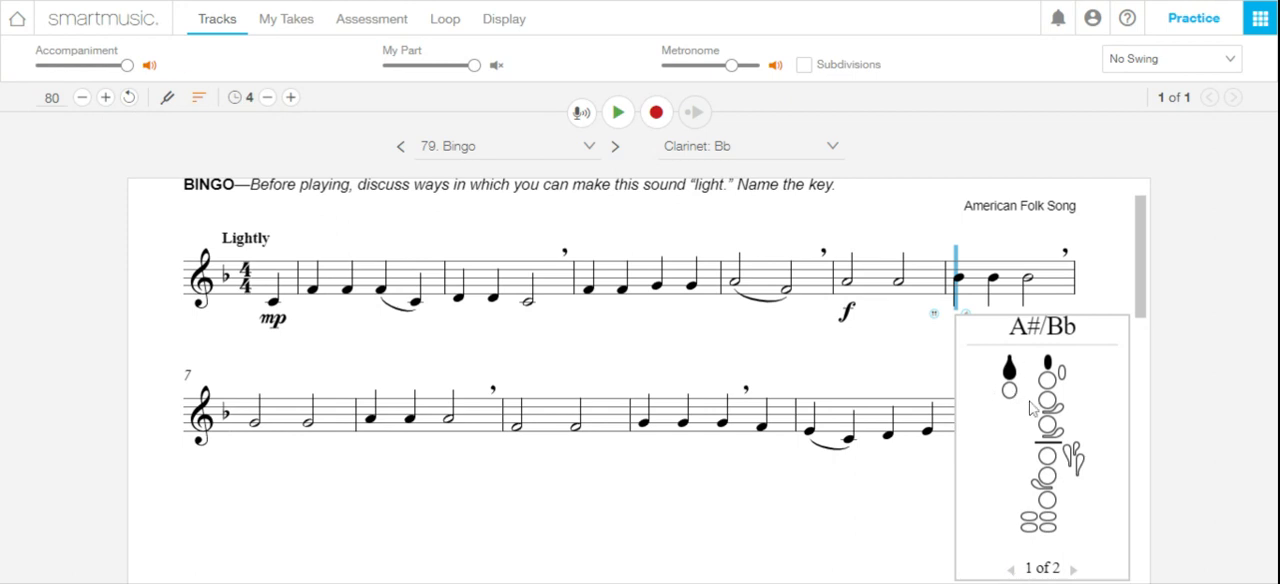
mouse_move(907, 350)
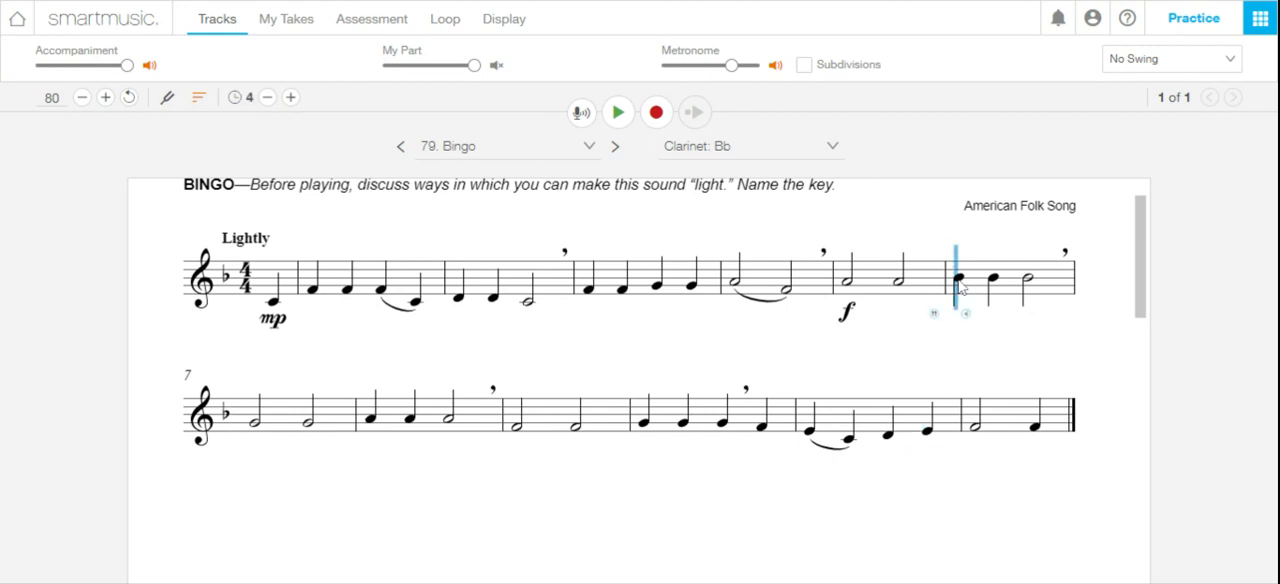
mouse_move(968, 322)
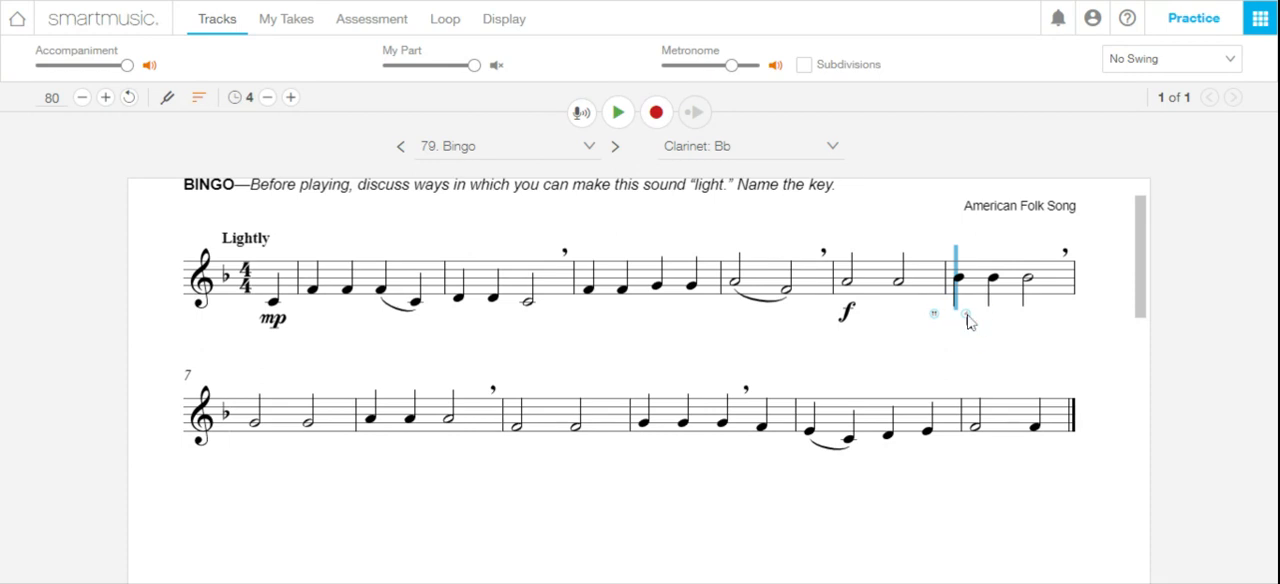
mouse_move(1087, 274)
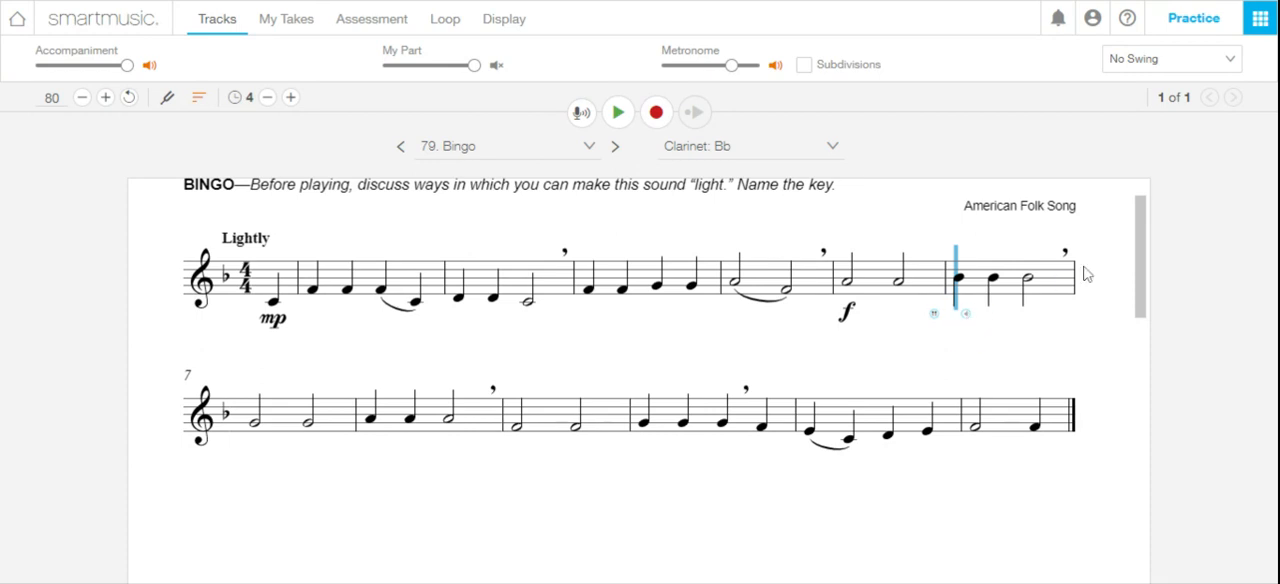
mouse_move(1101, 270)
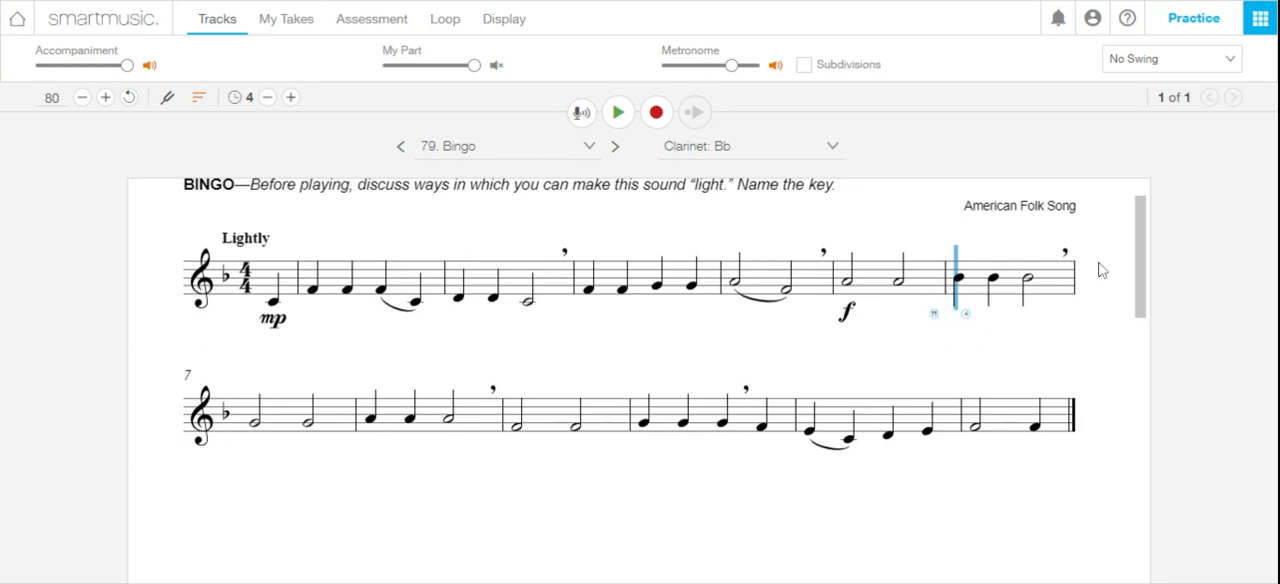
mouse_move(1099, 270)
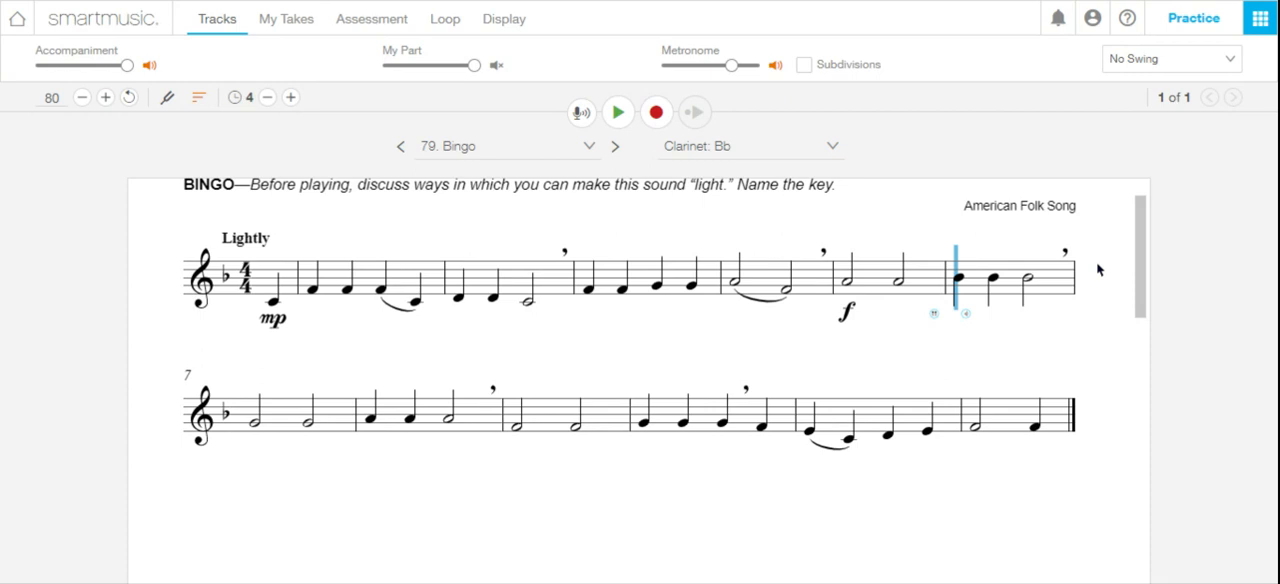
mouse_move(967, 5)
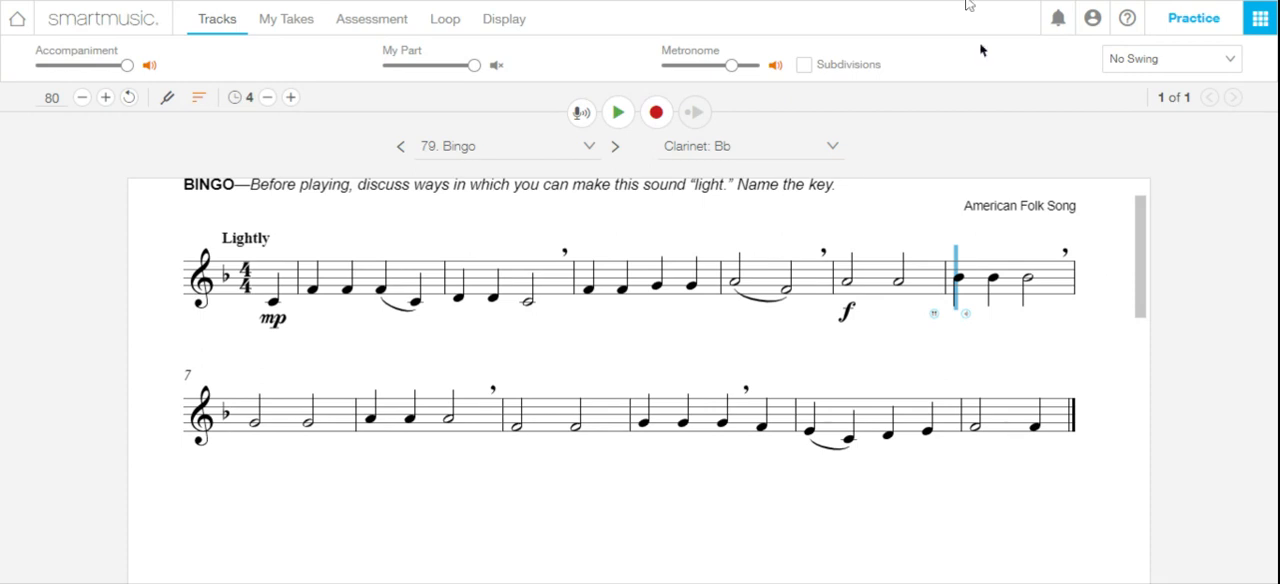